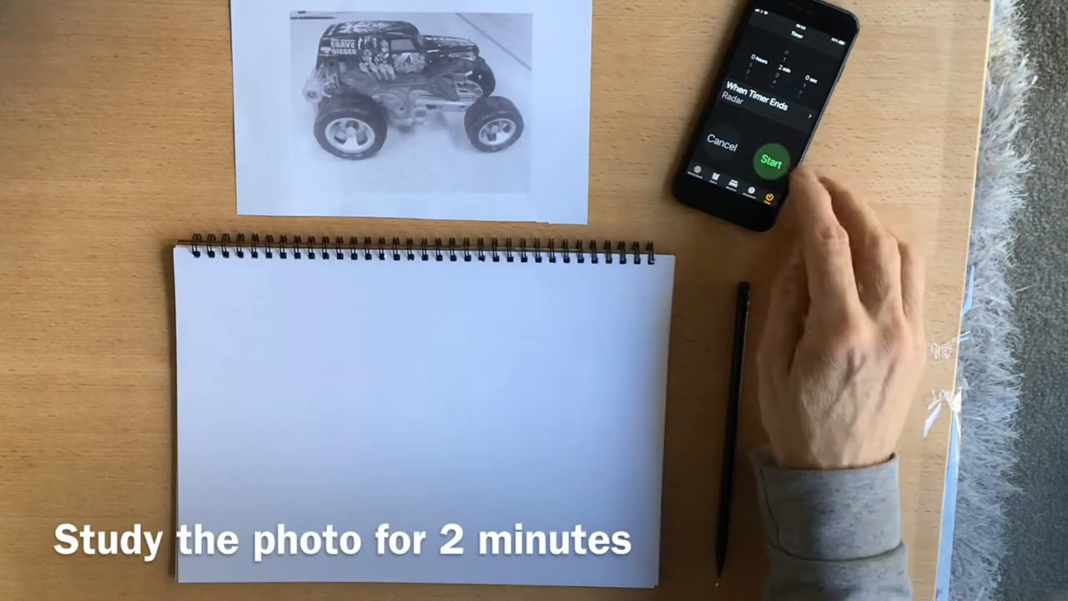
left_click(772, 160)
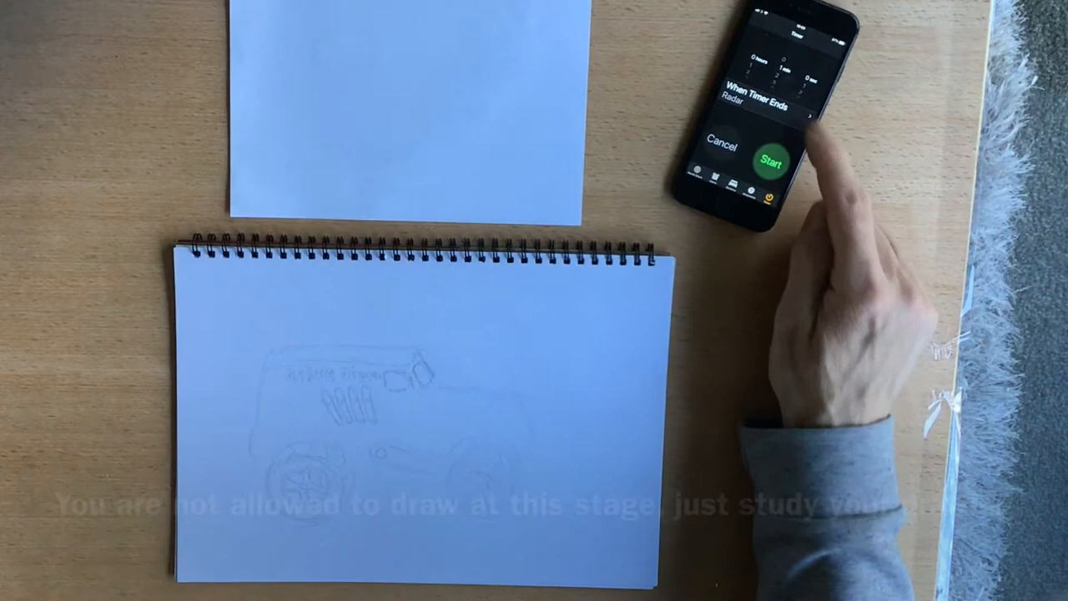
left_click(768, 160)
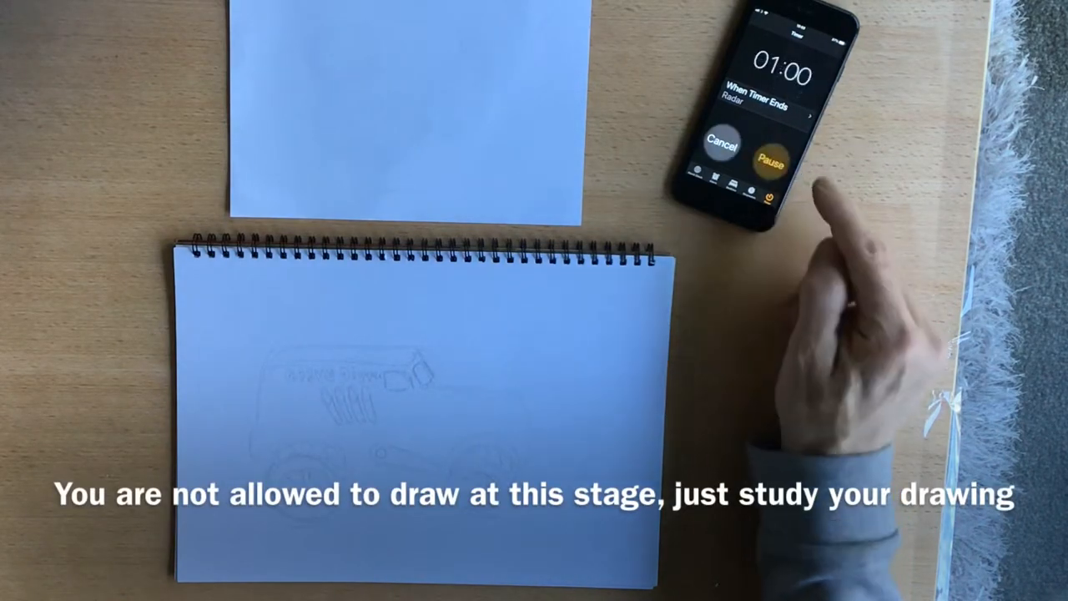